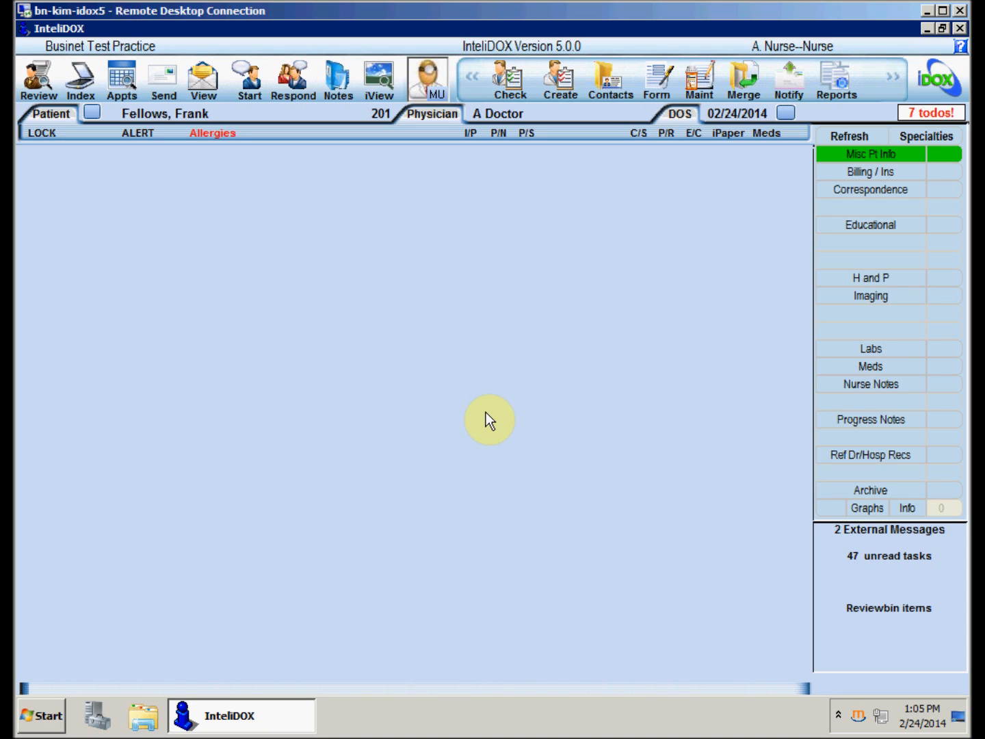
mouse_move(153, 123)
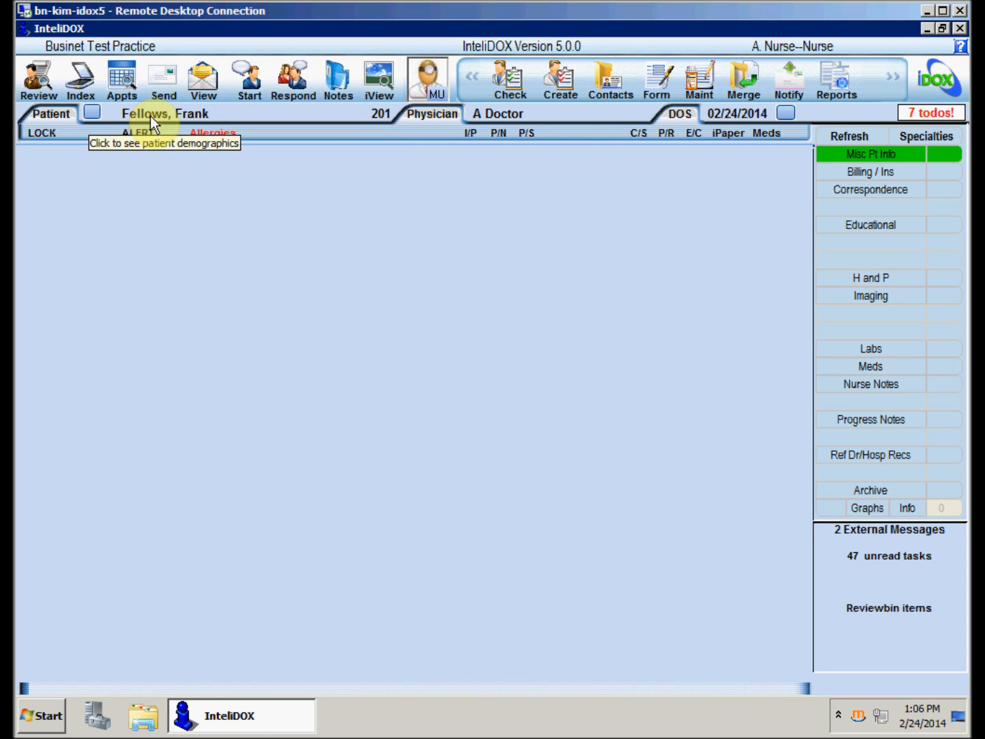
mouse_move(561, 79)
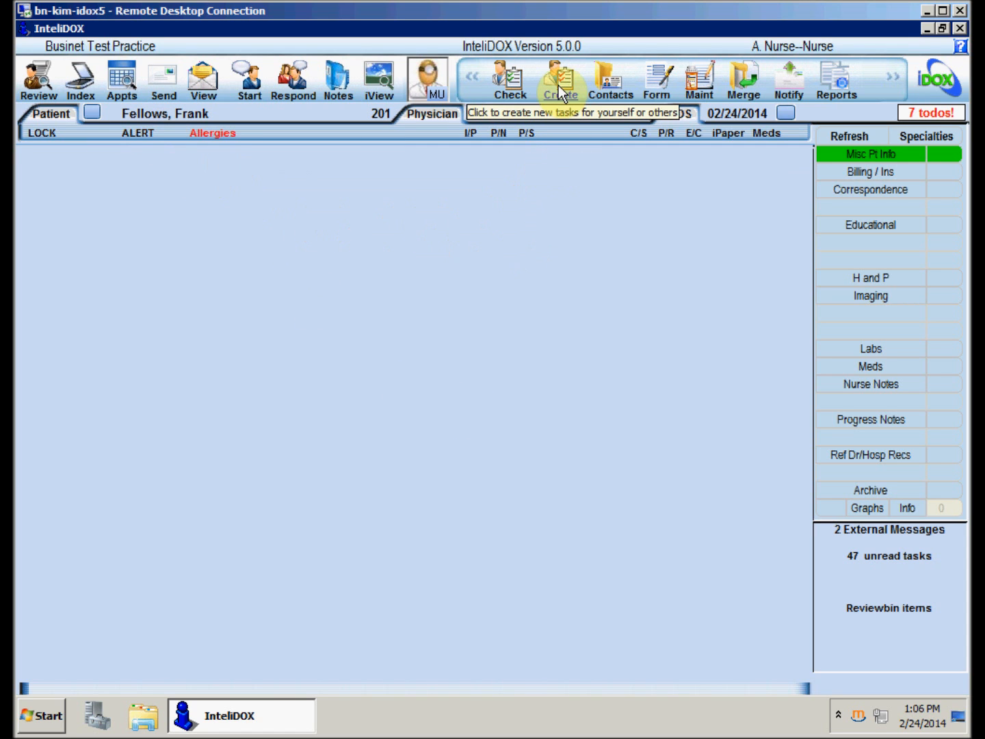
left_click(561, 79)
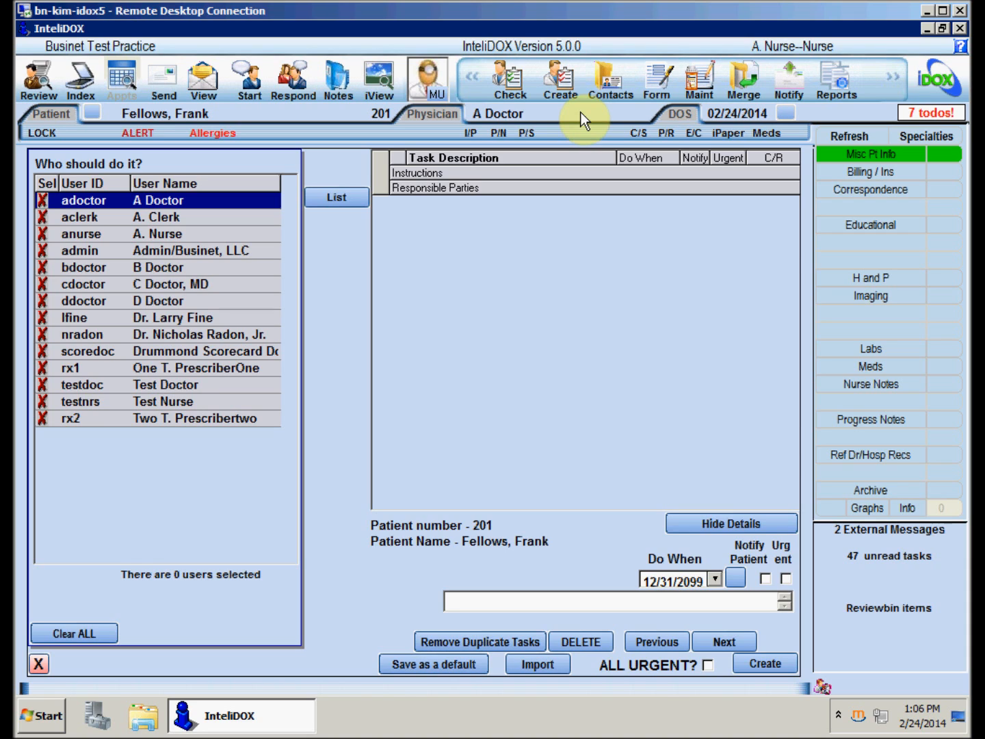
mouse_move(190, 170)
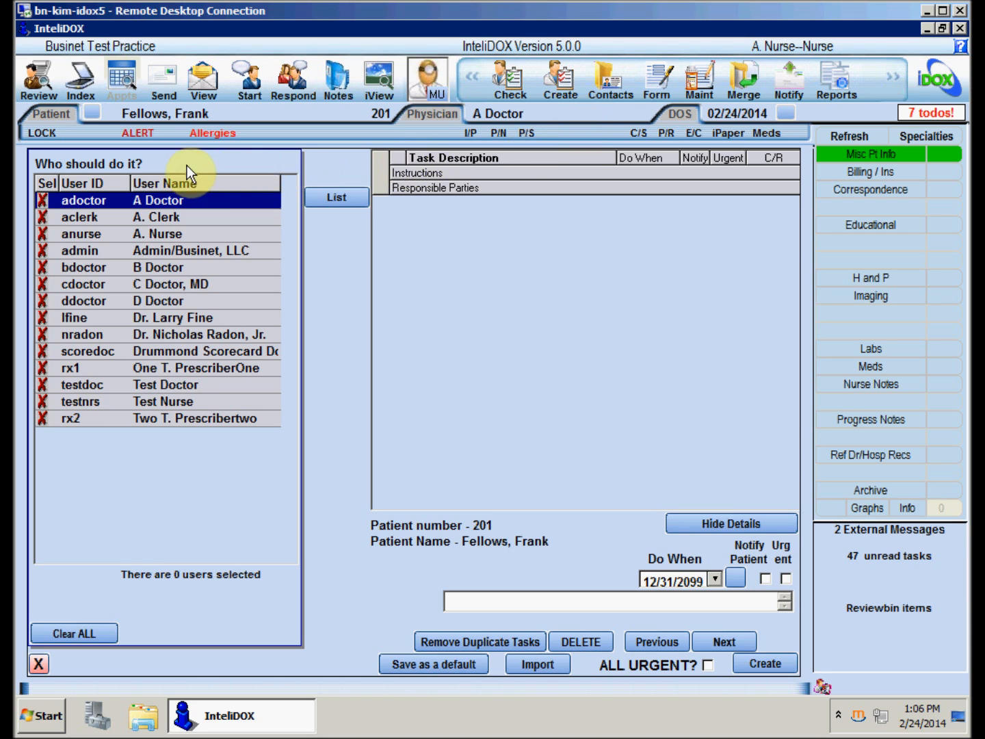
mouse_move(178, 463)
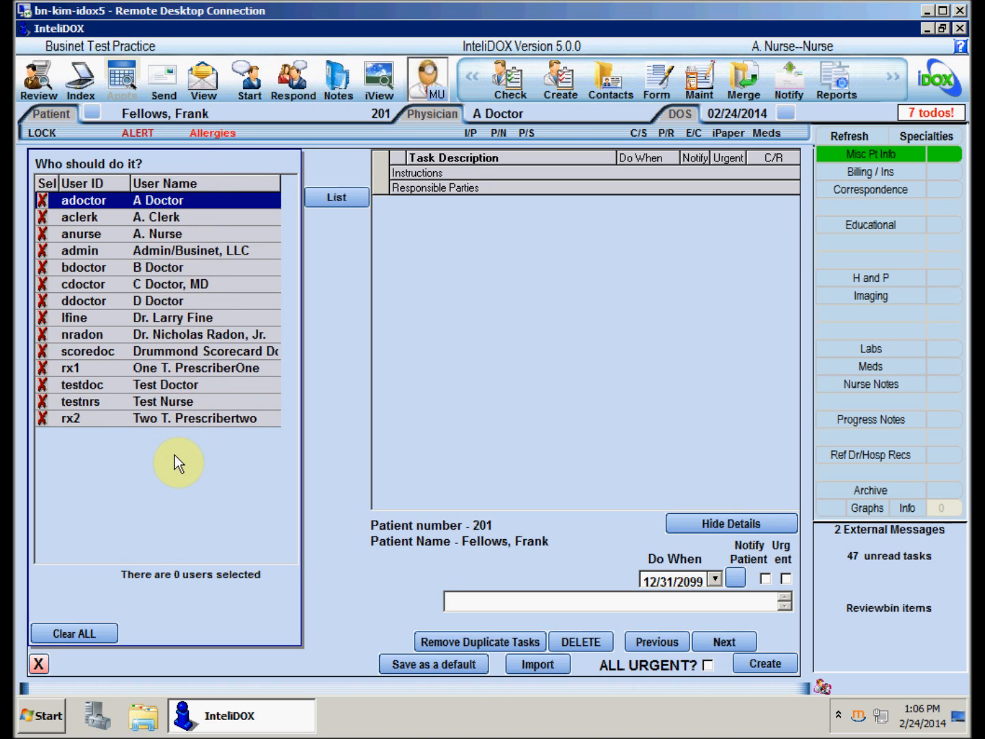
mouse_move(93, 239)
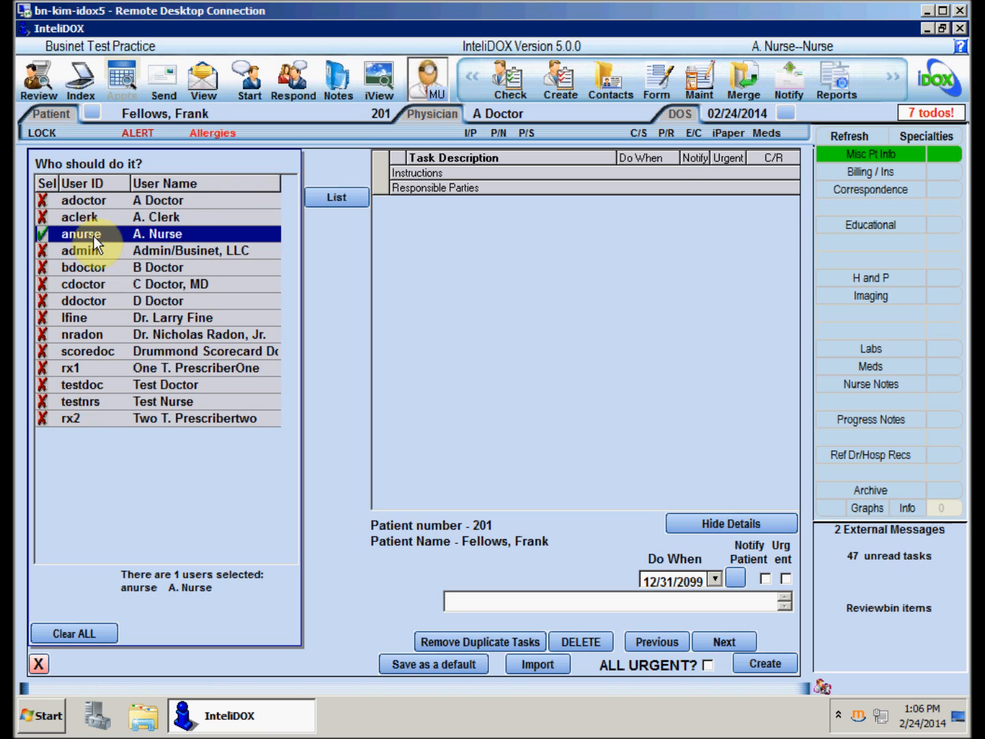
left_click(337, 197)
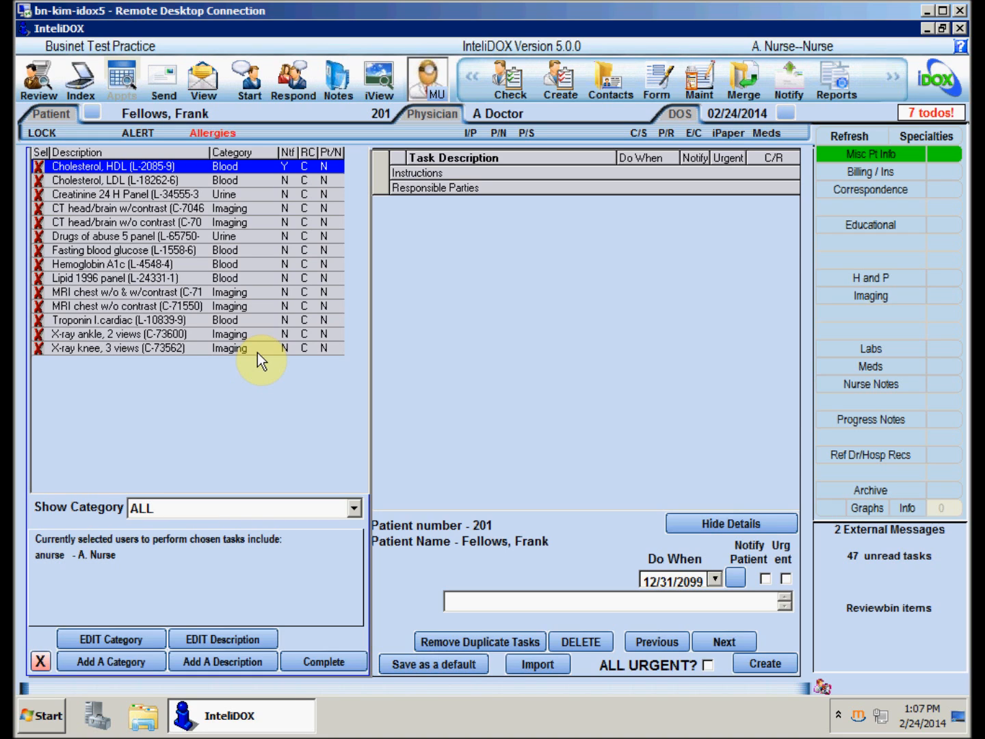
Step: Filter to Blood tests and add Fasting blood glucose and Hemoglobin A1c as pending tasks
left_click(353, 508)
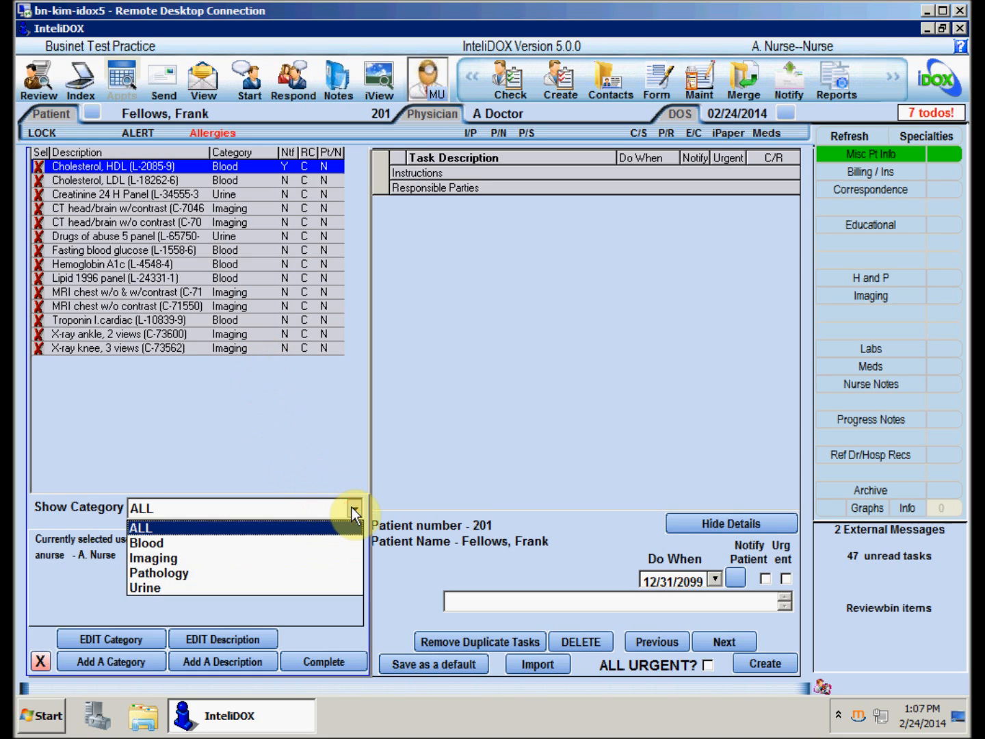
left_click(141, 541)
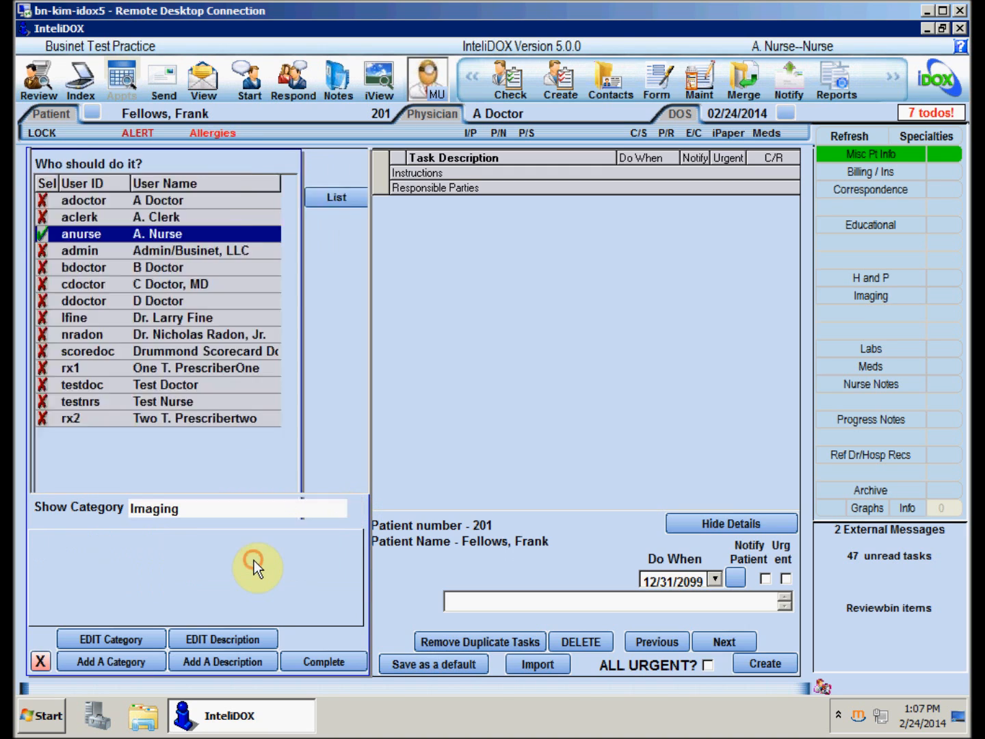
left_click(335, 197)
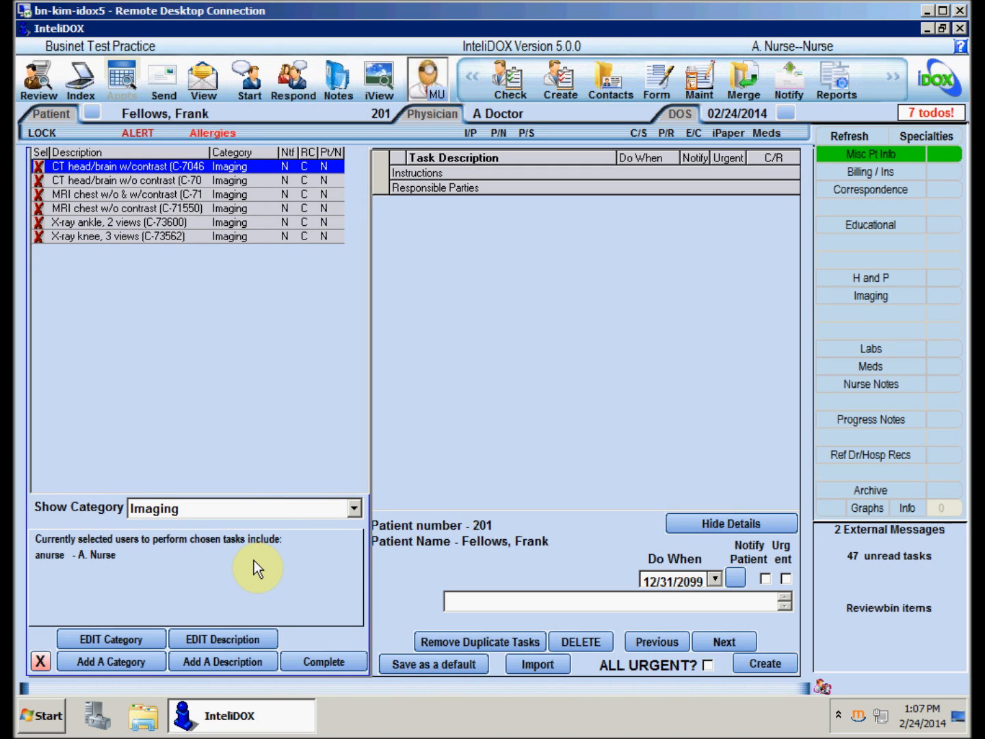
left_click(353, 508)
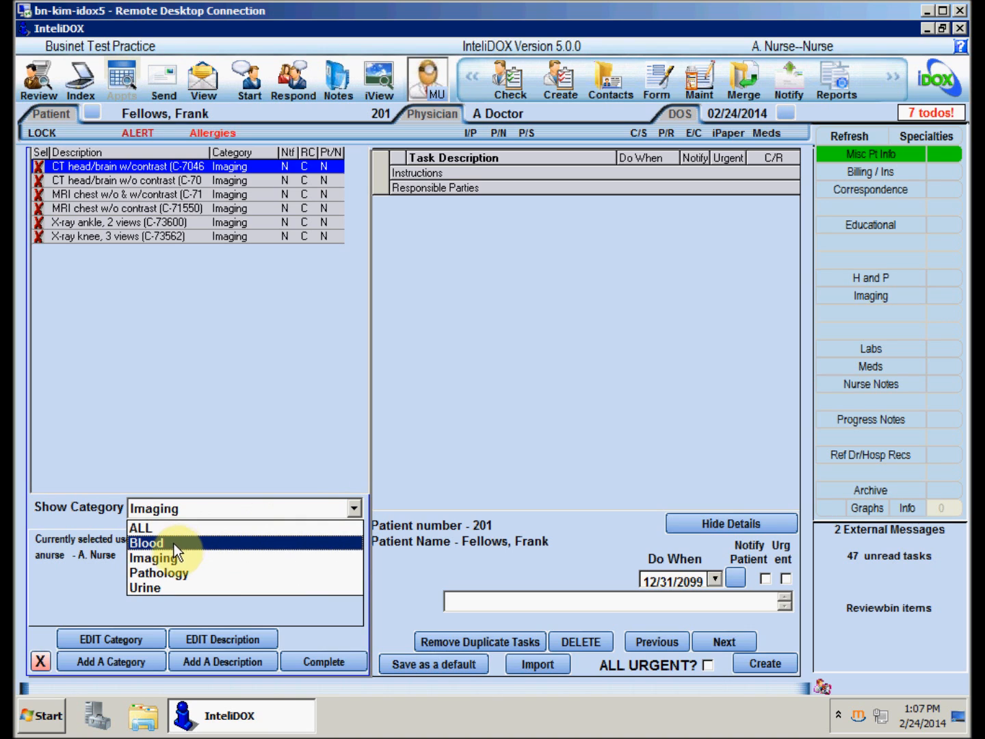
left_click(145, 541)
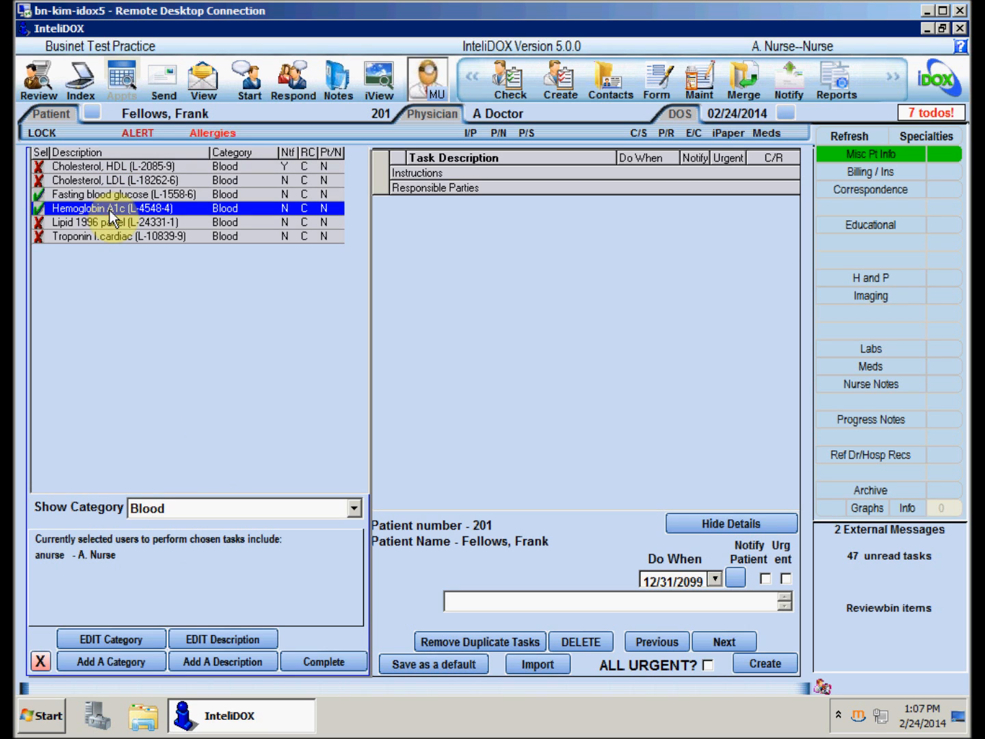
left_click(323, 661)
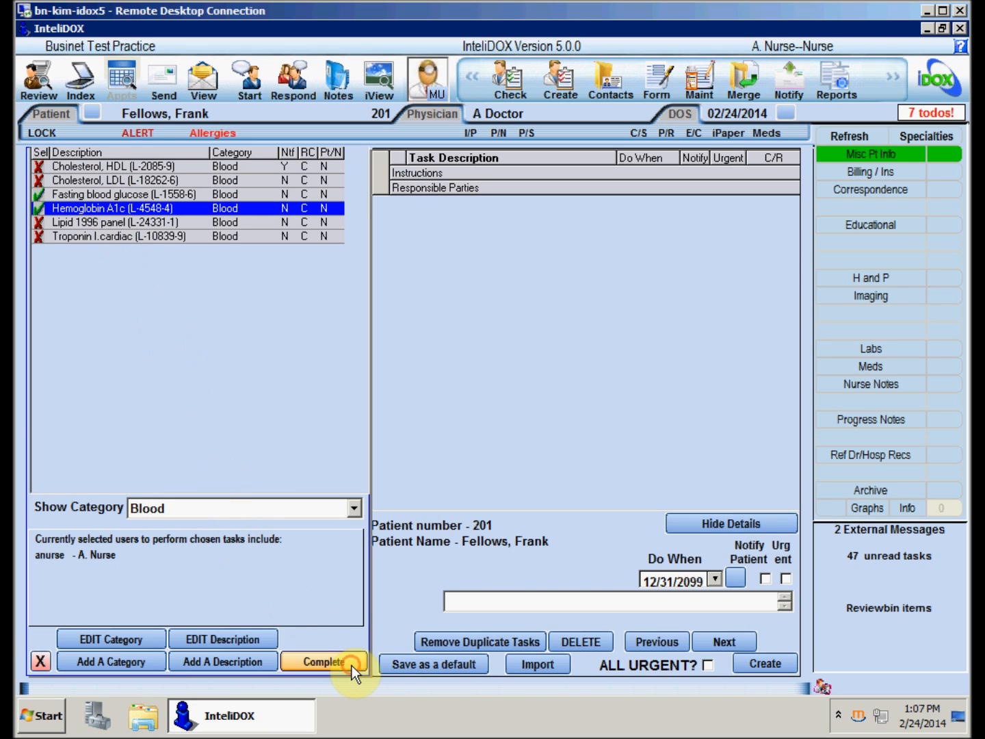
left_click(323, 662)
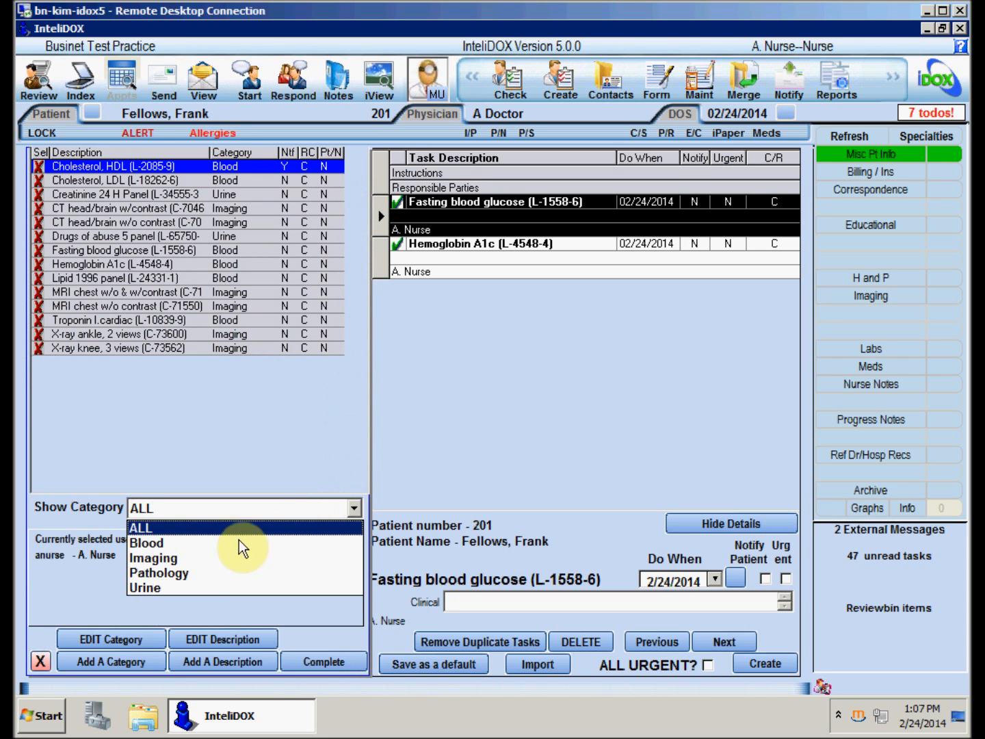
Step: Switch to Imaging and mark the two-view ankle X-ray for ordering
left_click(153, 558)
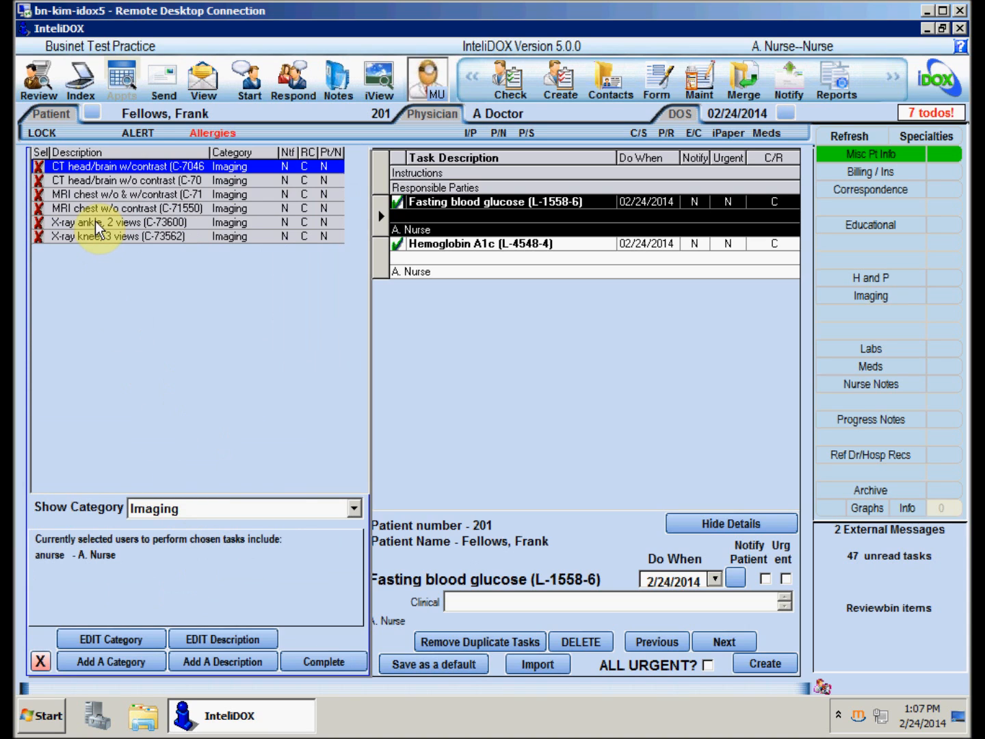
left_click(323, 662)
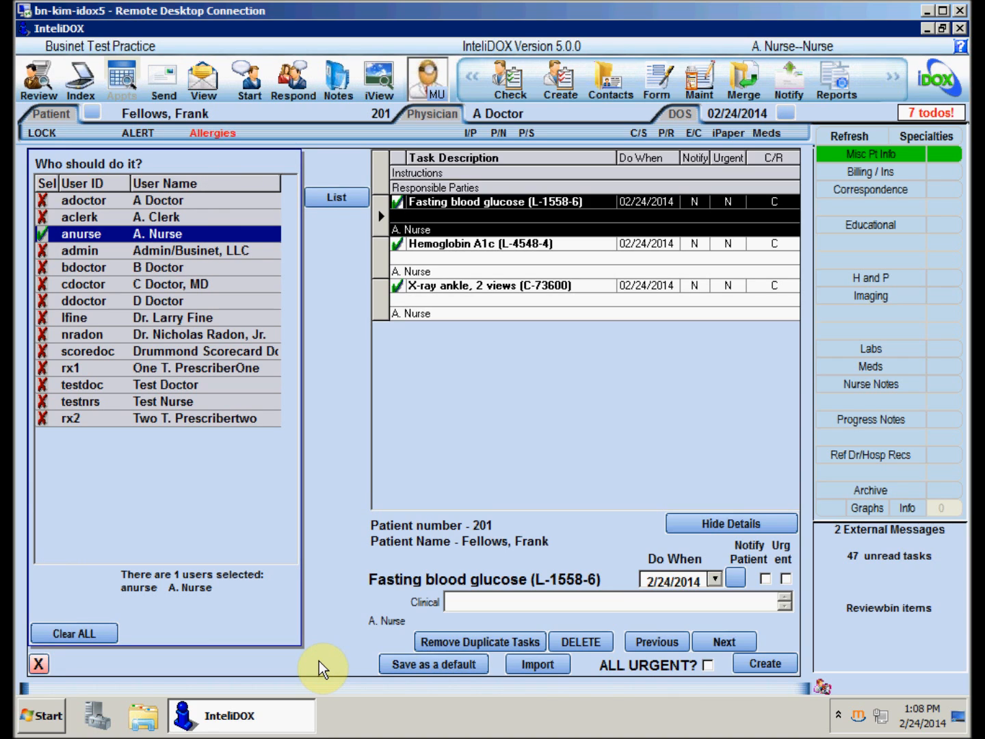
left_click(764, 662)
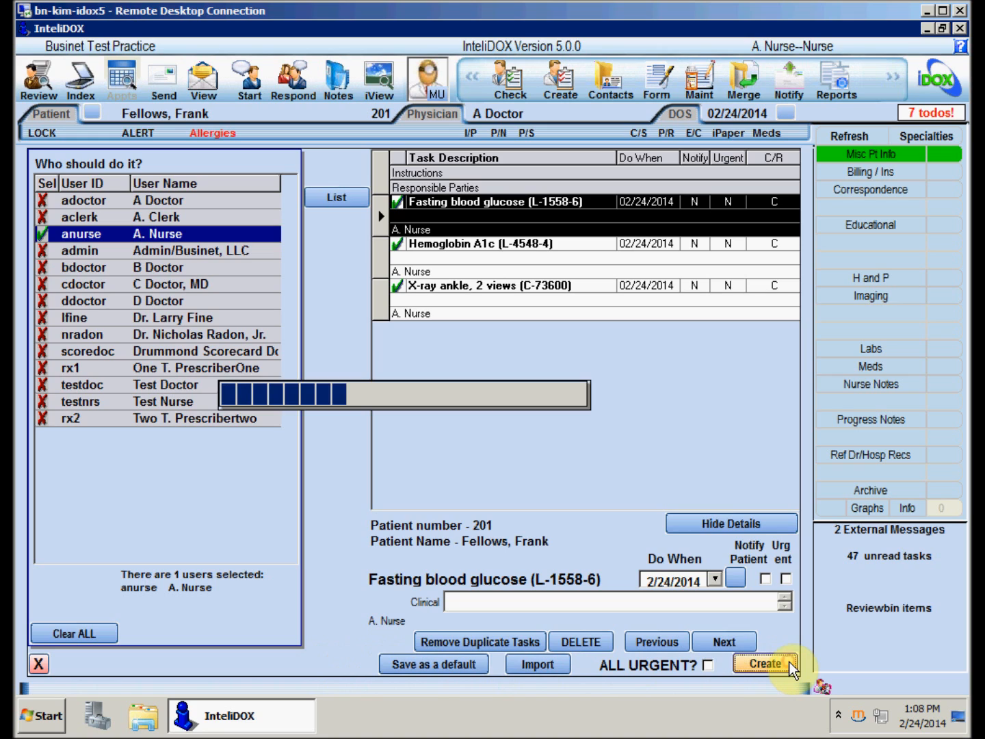
left_click(763, 662)
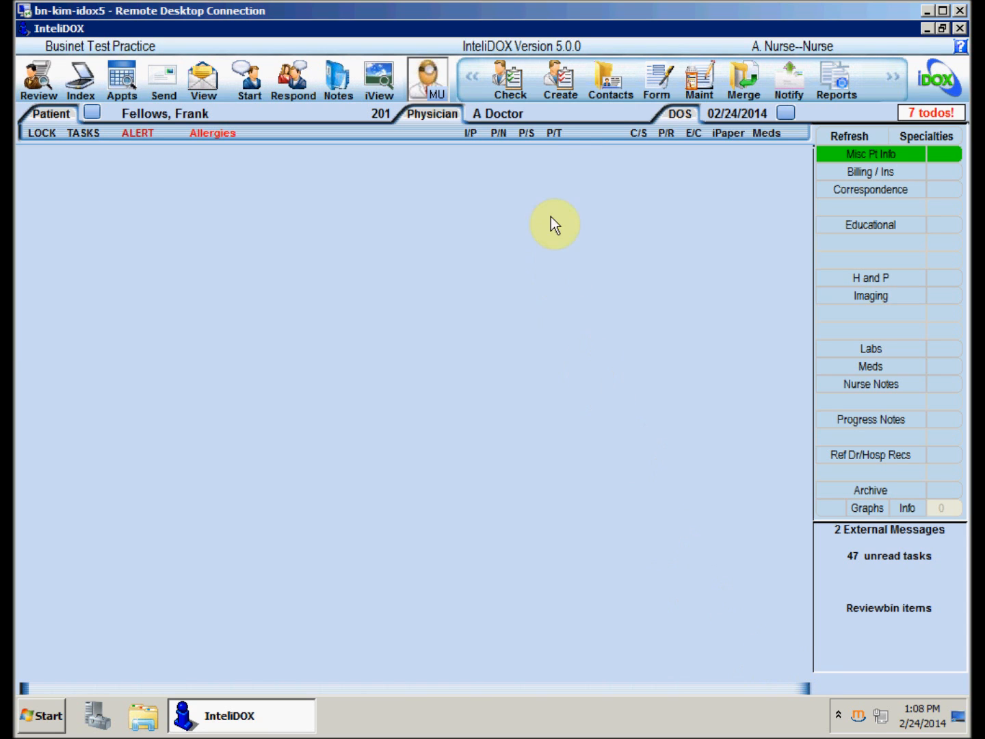
left_click(554, 132)
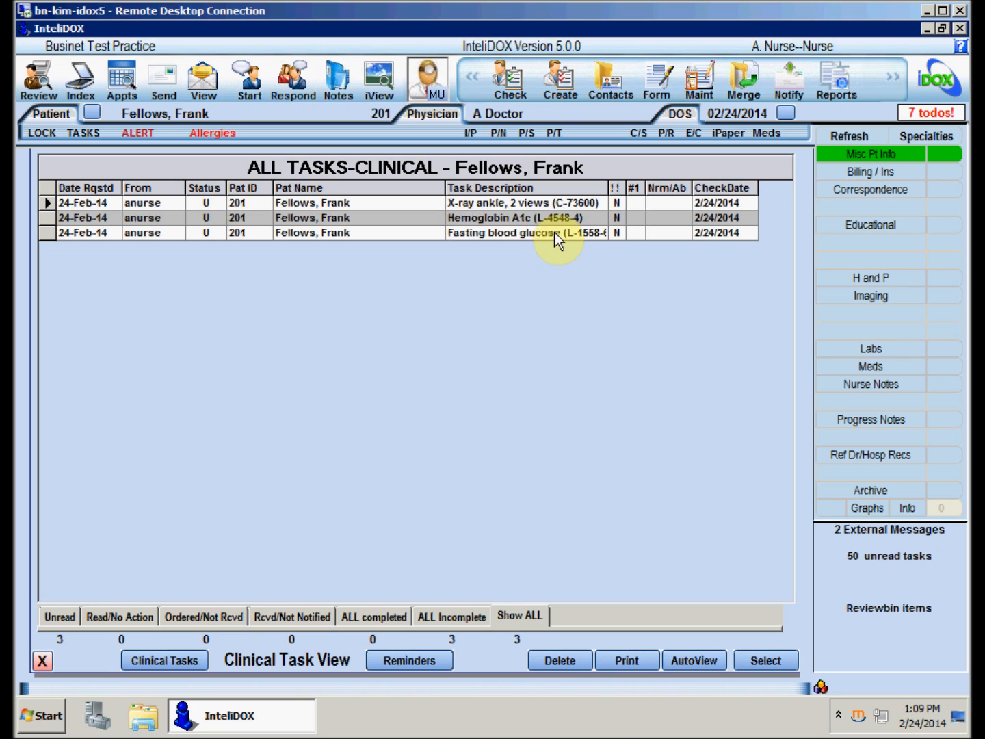
mouse_move(504, 206)
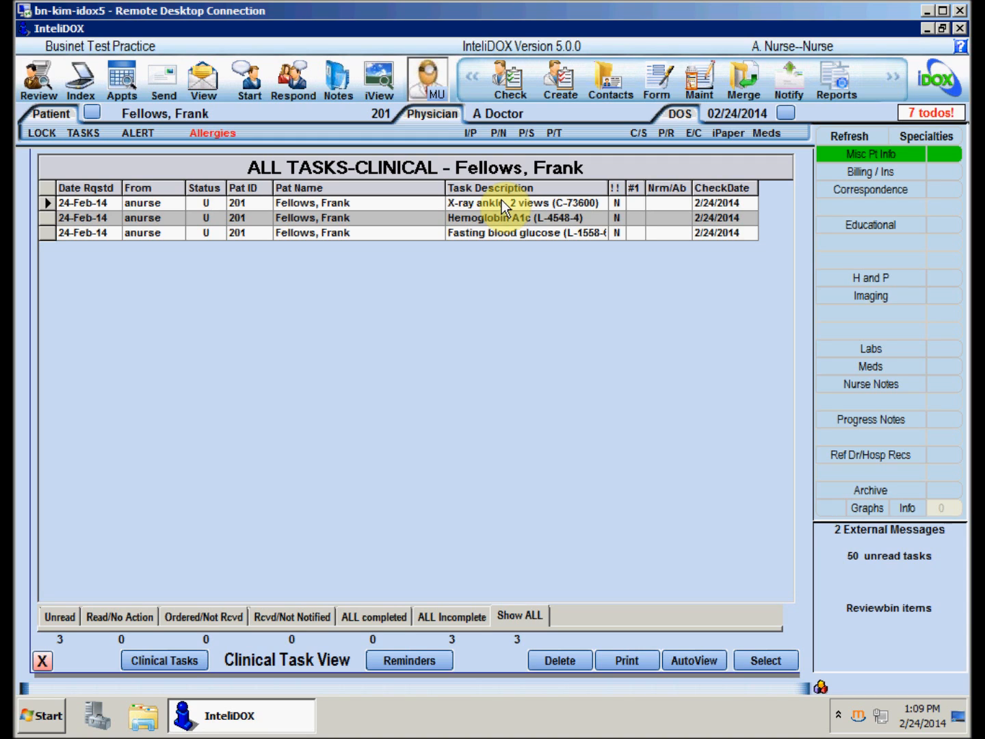
Step: Delete the fasting blood glucose and ankle X-ray tasks, leaving only Hemoglobin A1c
left_click(506, 233)
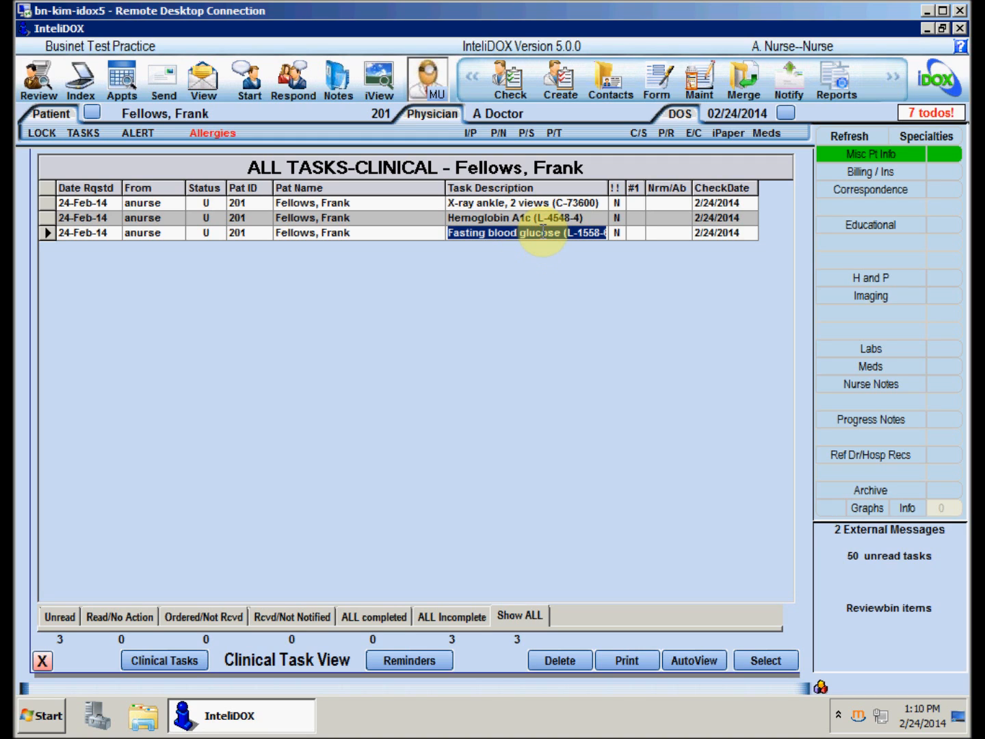
left_click(560, 659)
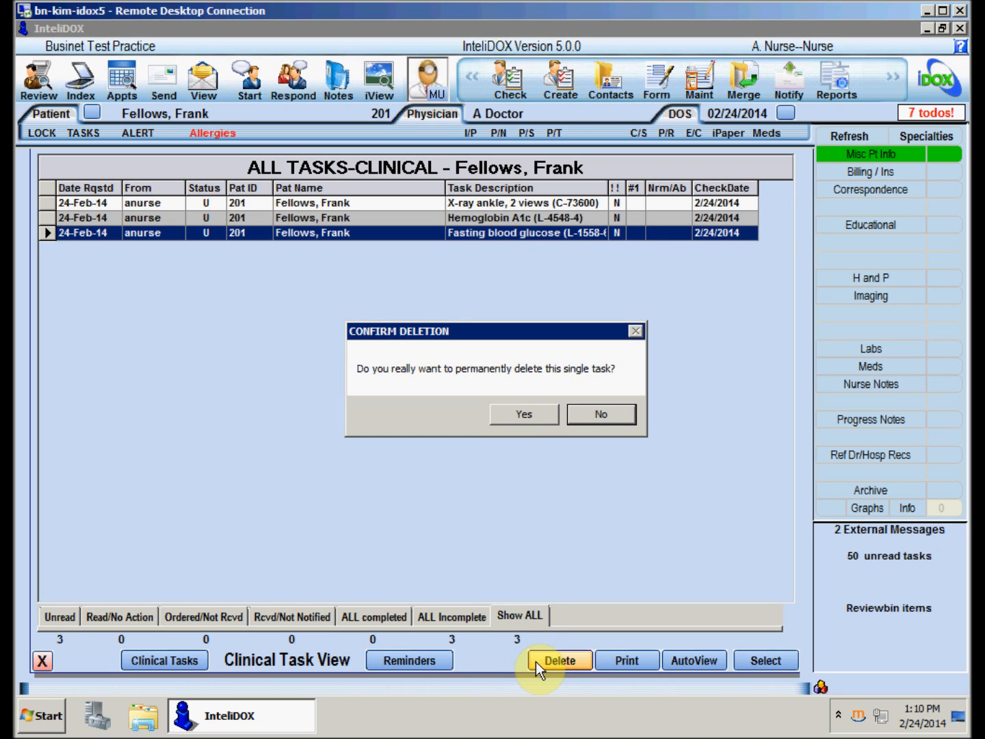
mouse_move(555, 581)
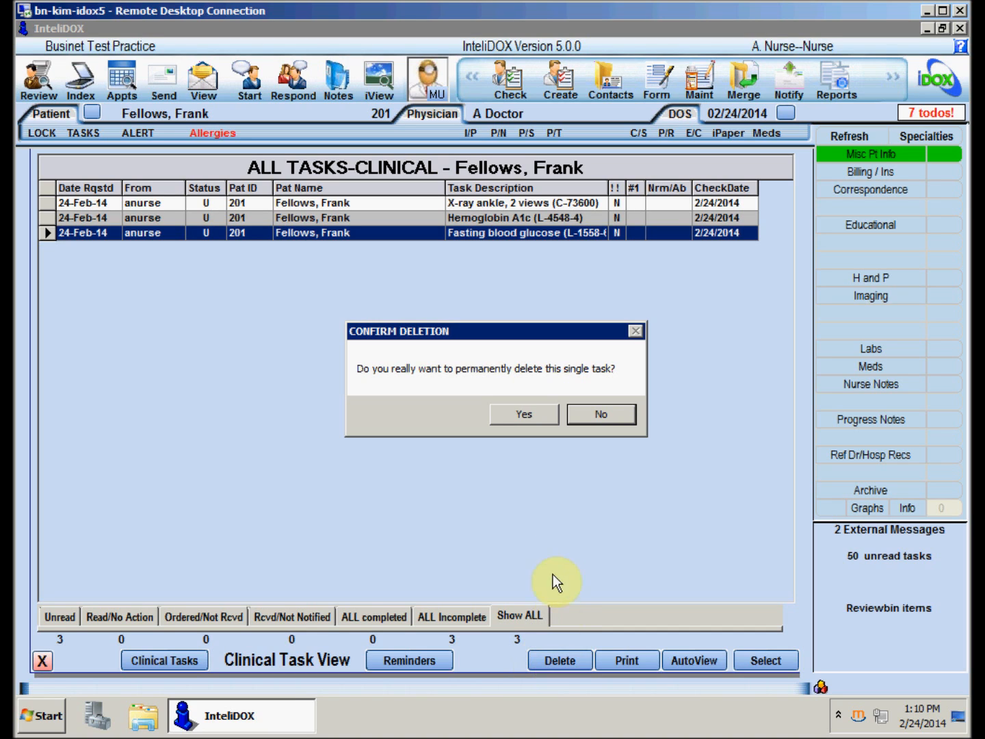
left_click(522, 413)
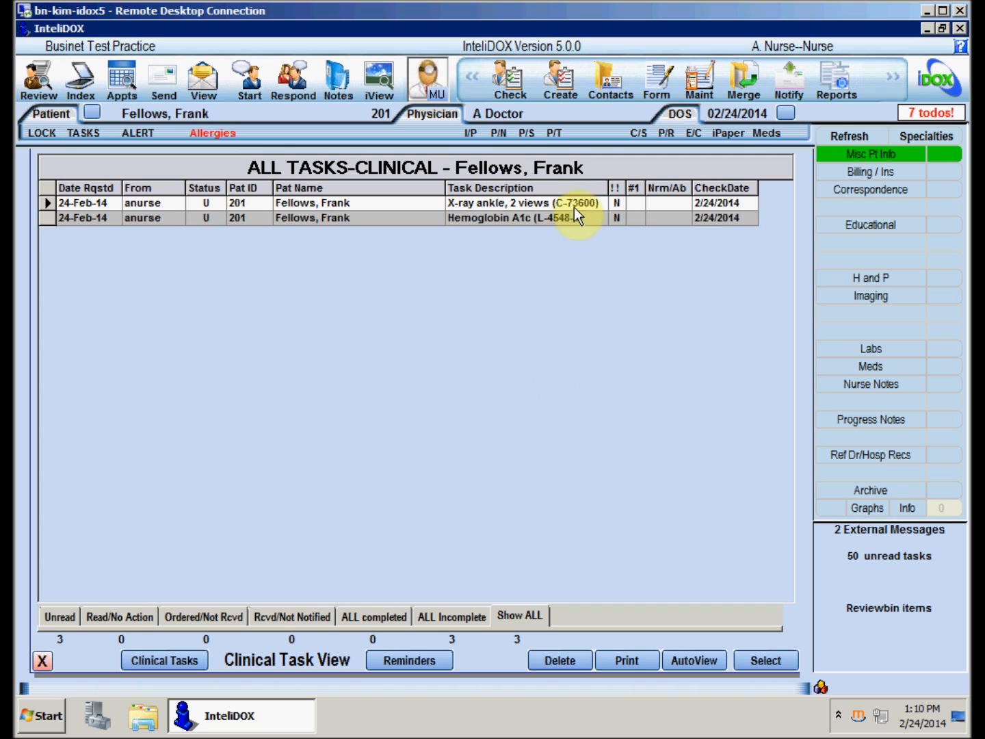
left_click(558, 659)
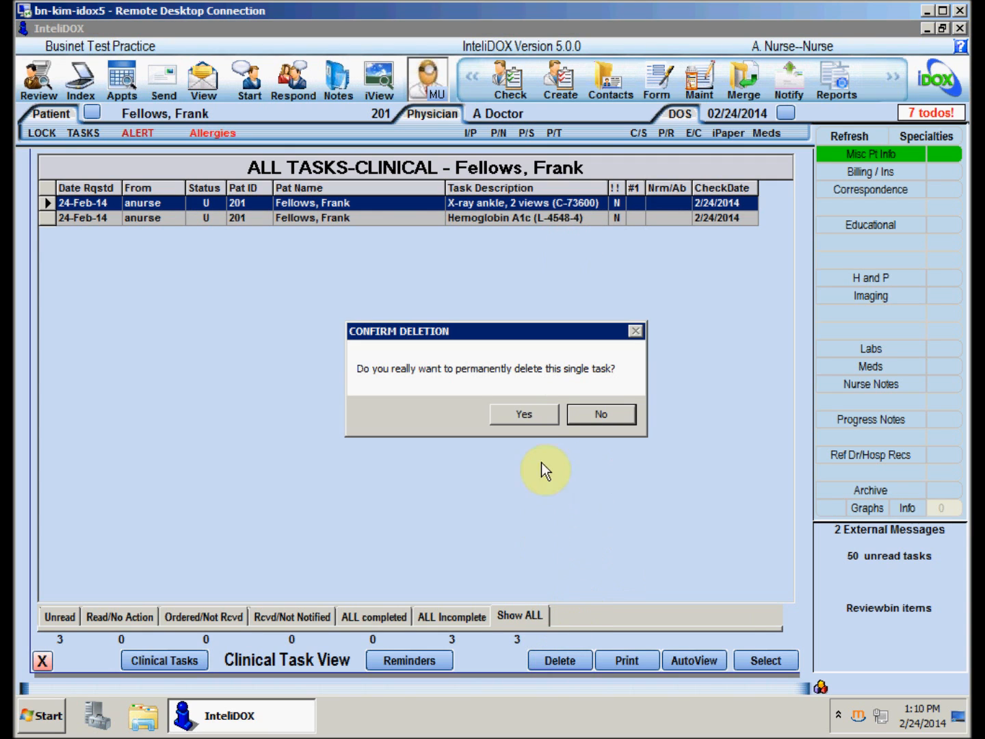
left_click(523, 413)
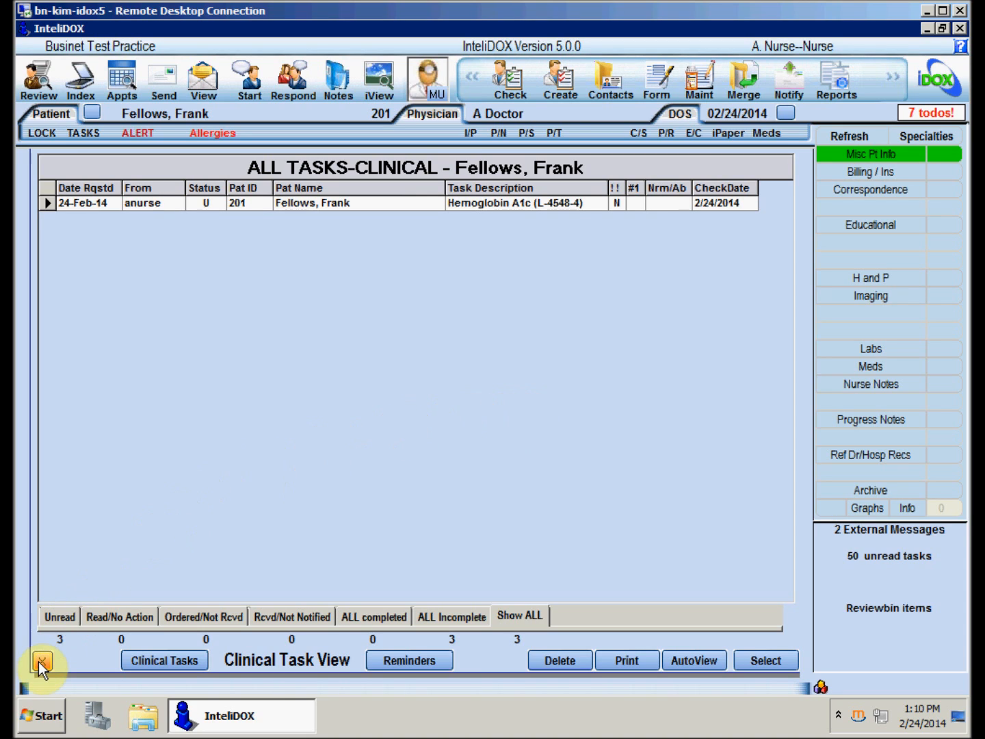
left_click(44, 664)
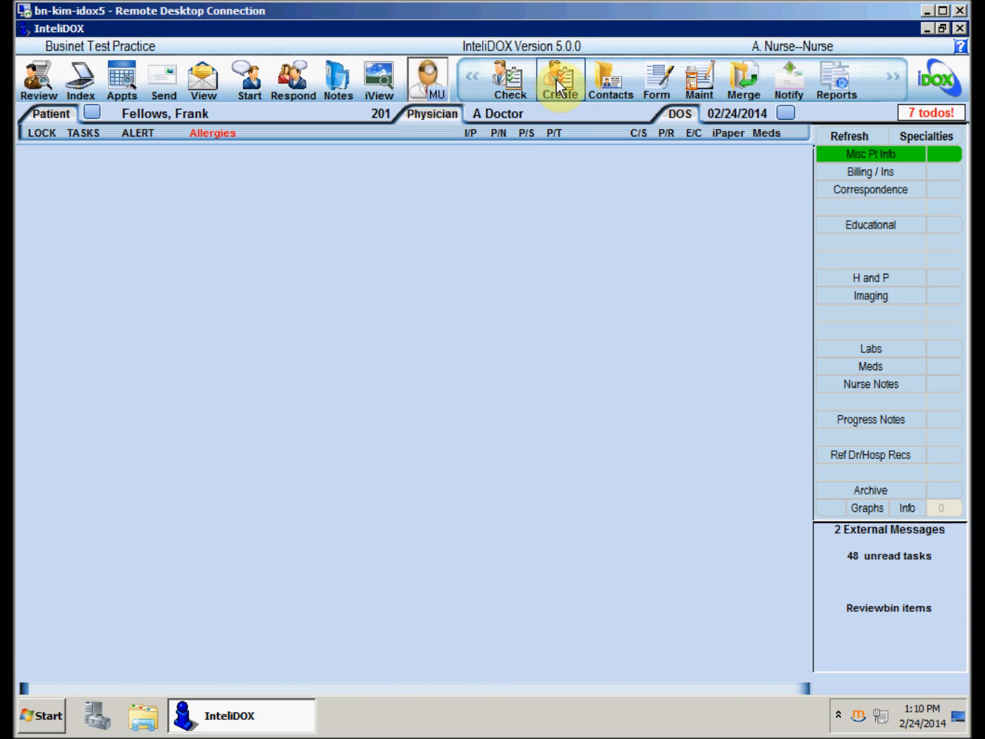
left_click(561, 79)
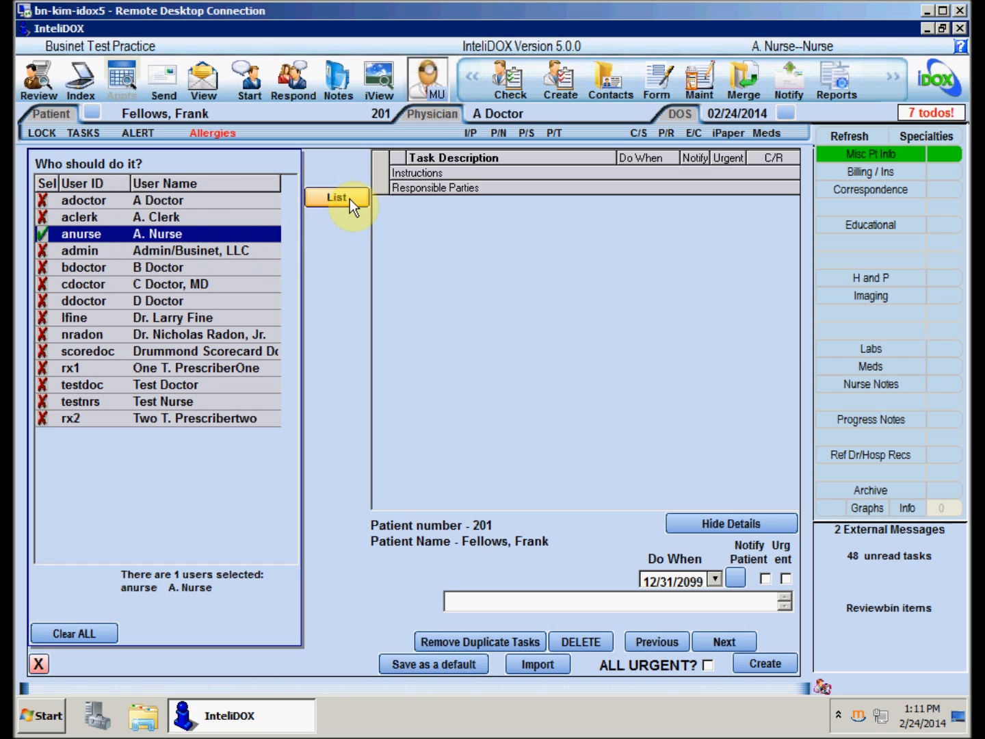
Step: From the Imaging catalogue, add X-ray knee, 3 views as a completed task order for A. Nurse
left_click(337, 197)
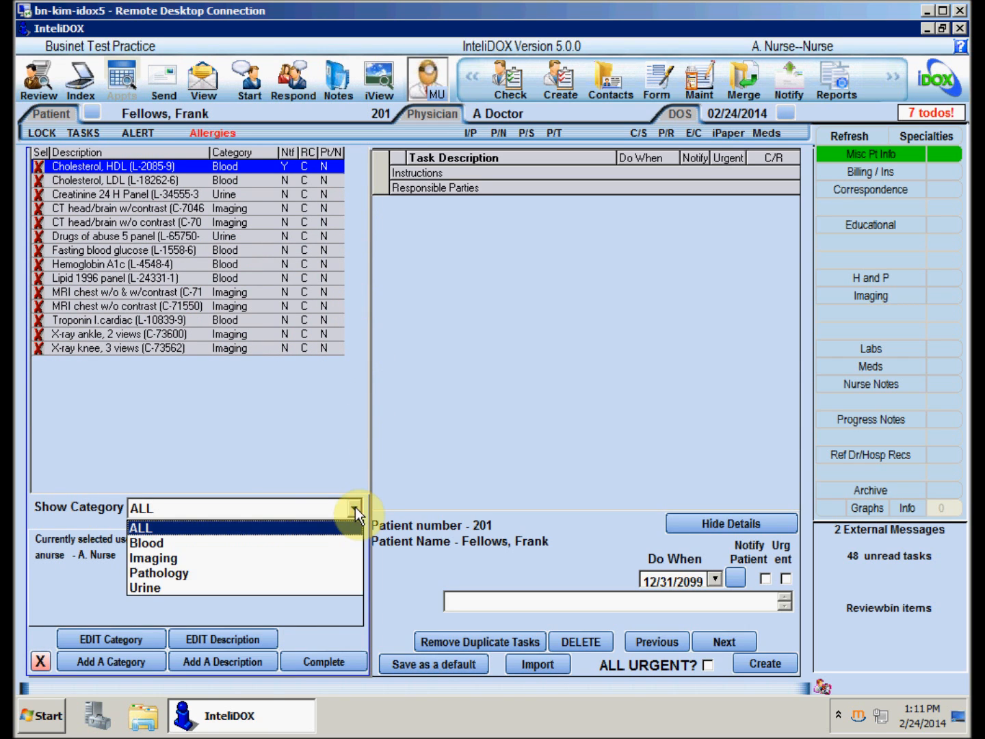
left_click(153, 558)
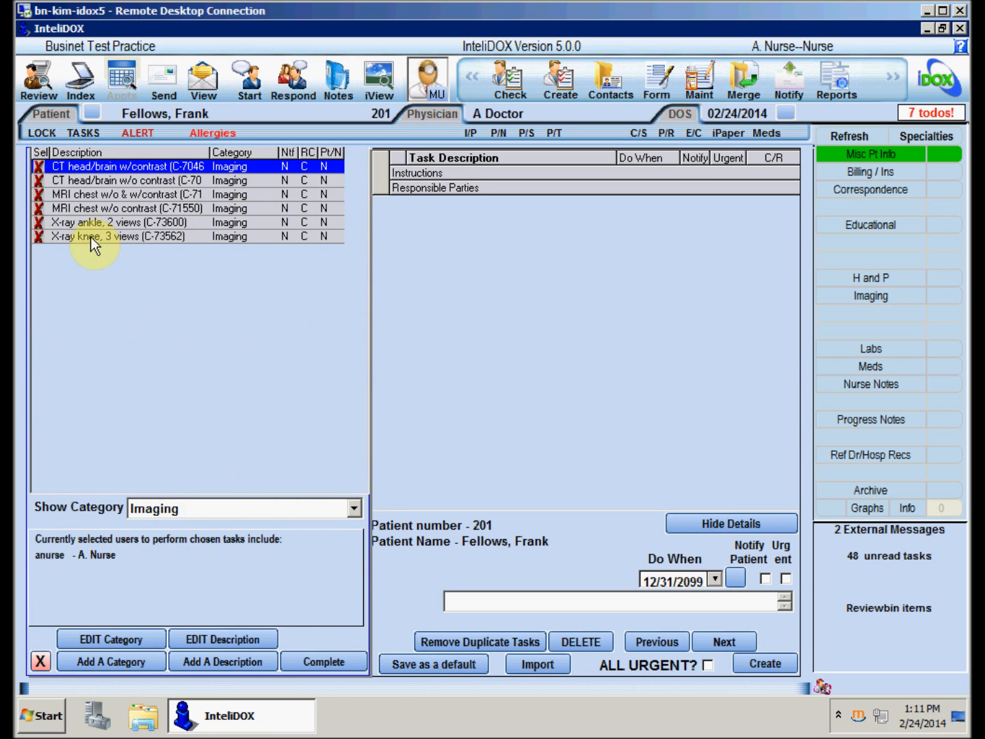
left_click(323, 662)
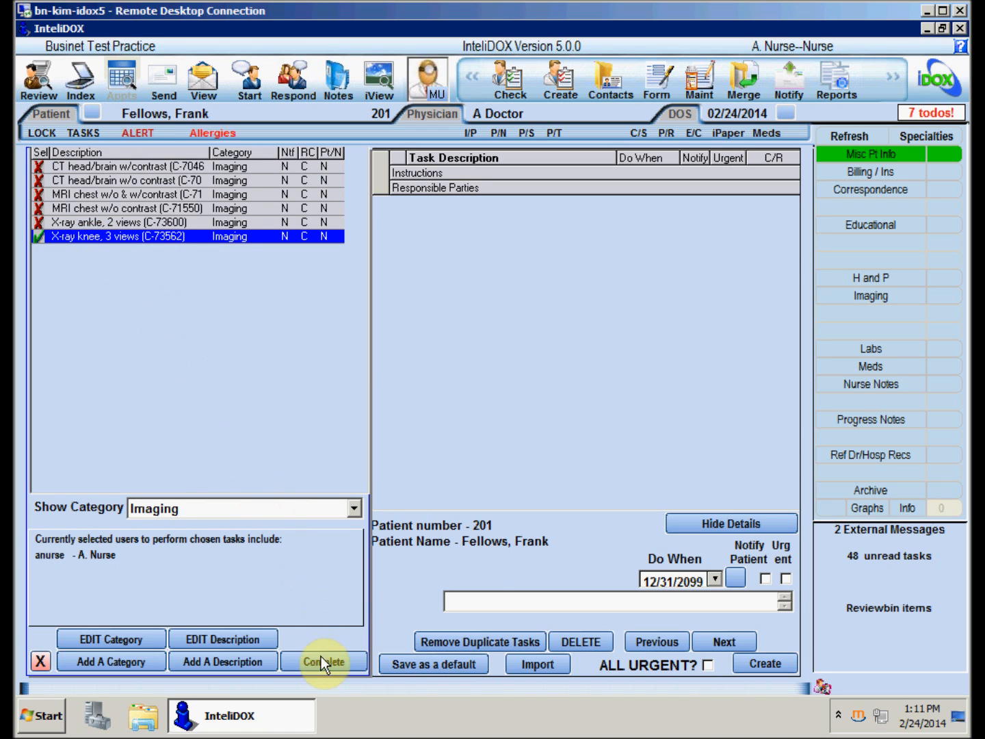
left_click(322, 662)
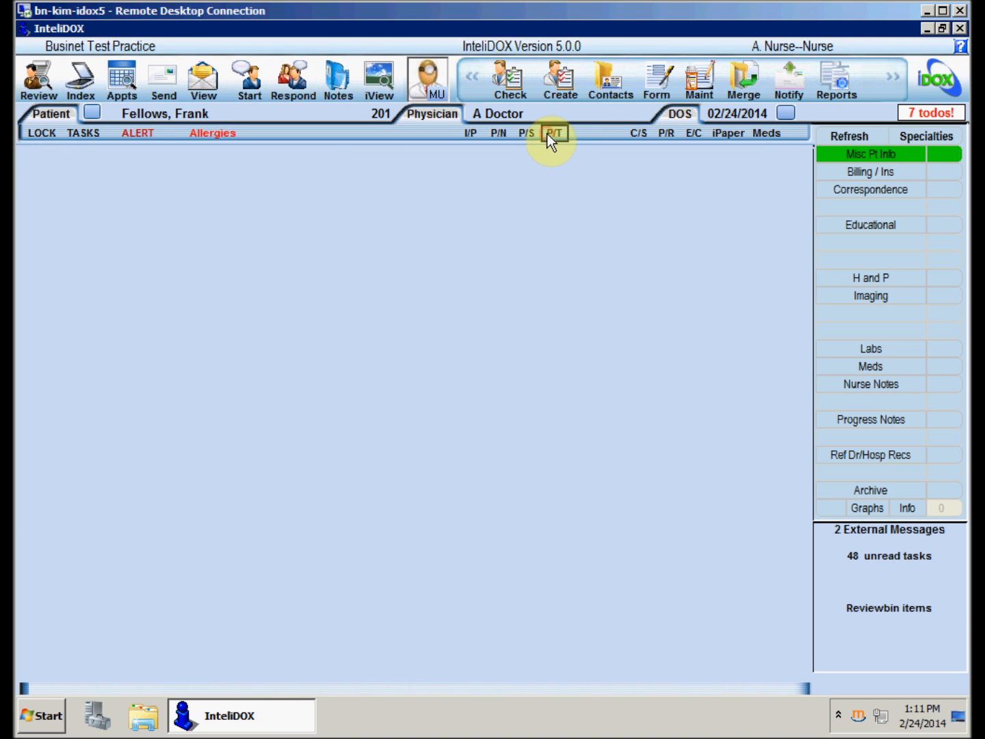
left_click(555, 133)
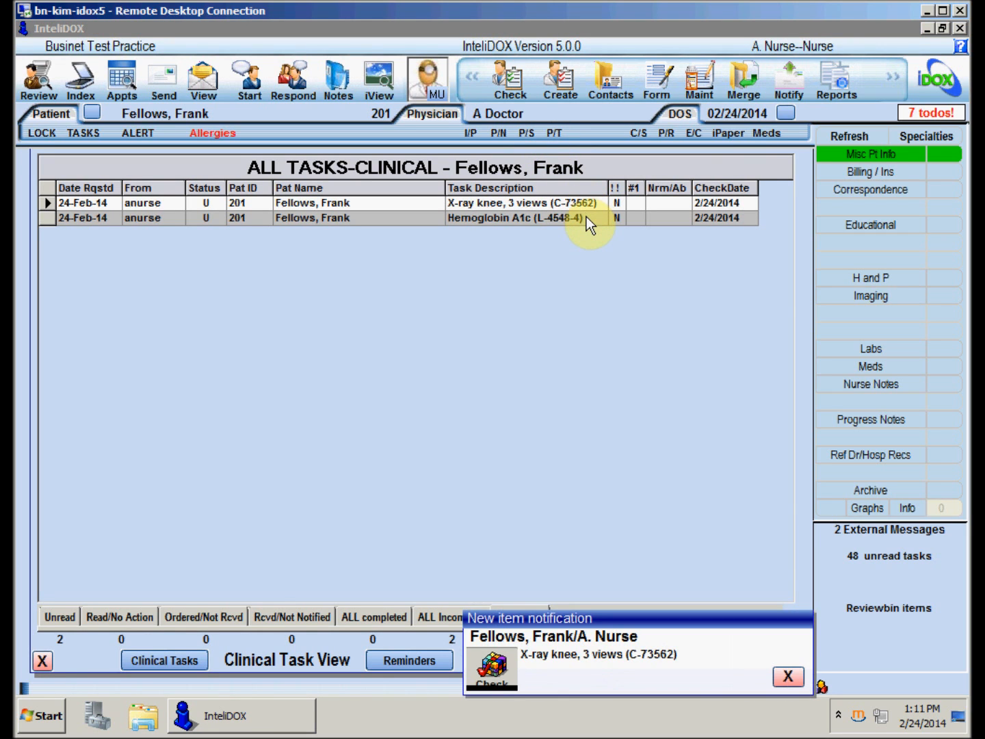
left_click(788, 675)
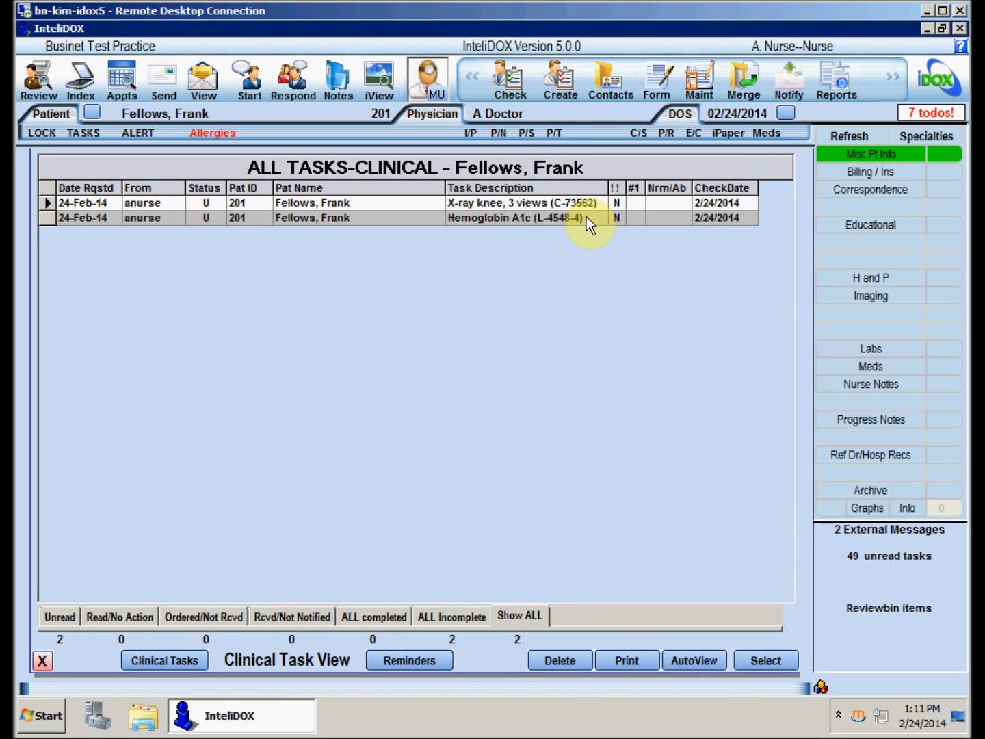
left_click(41, 660)
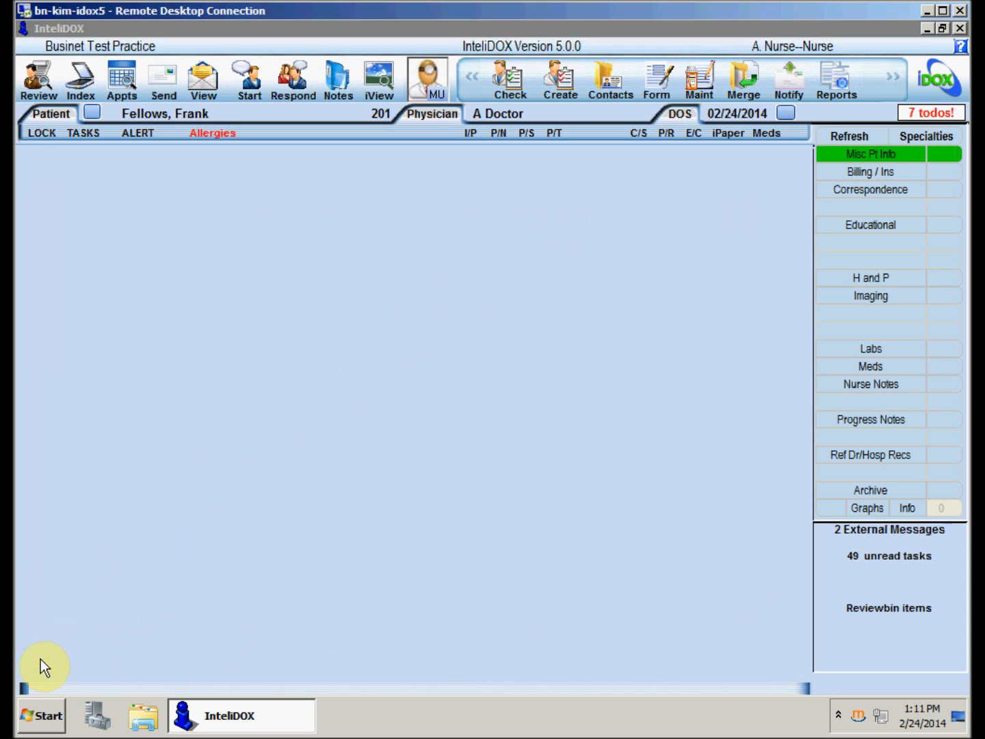